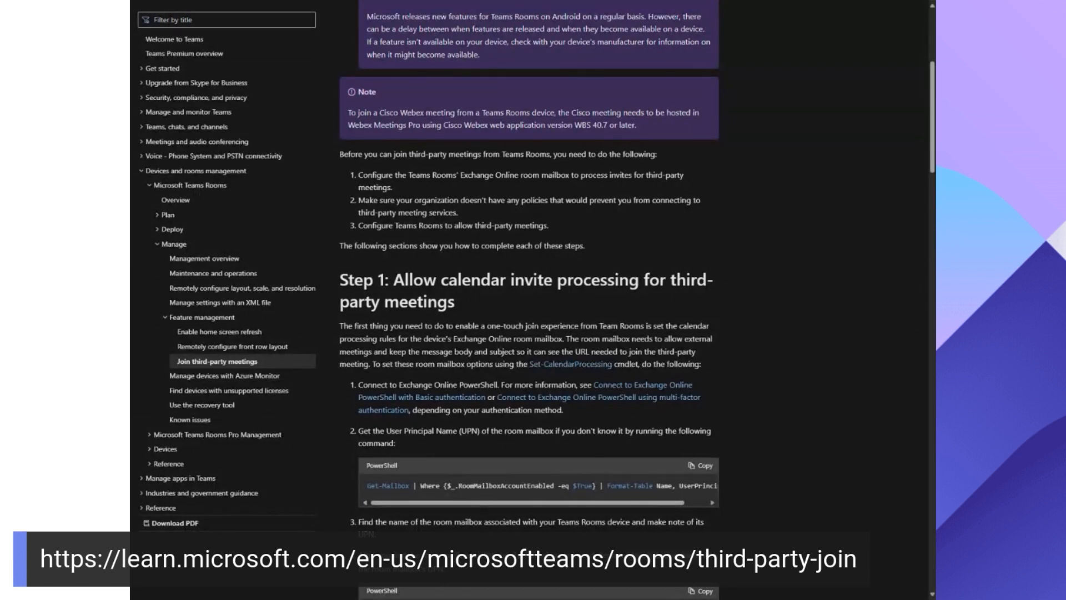
# Step: Scroll to Step 2 and mark <UserPrincipalName> in the Set-CalendarProcessing command
pyautogui.scroll(3)
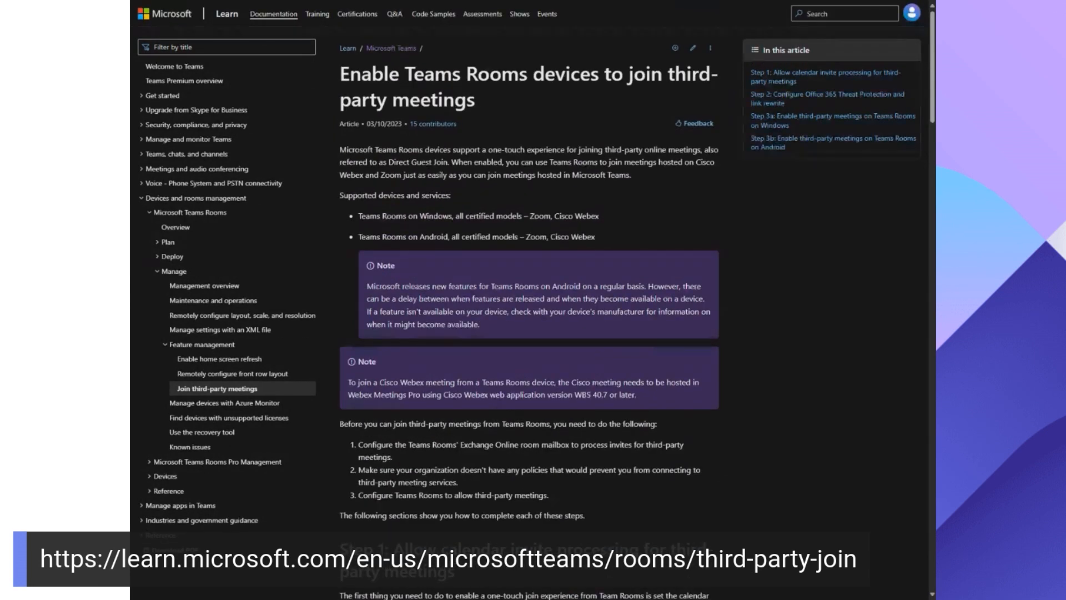
pyautogui.scroll(-3)
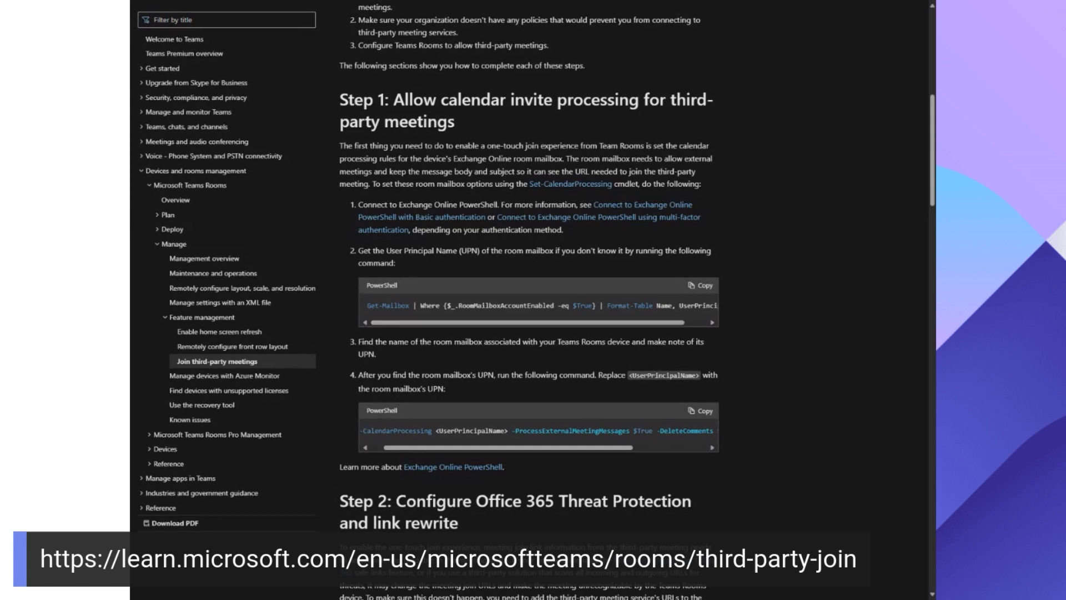
pyautogui.scroll(-3)
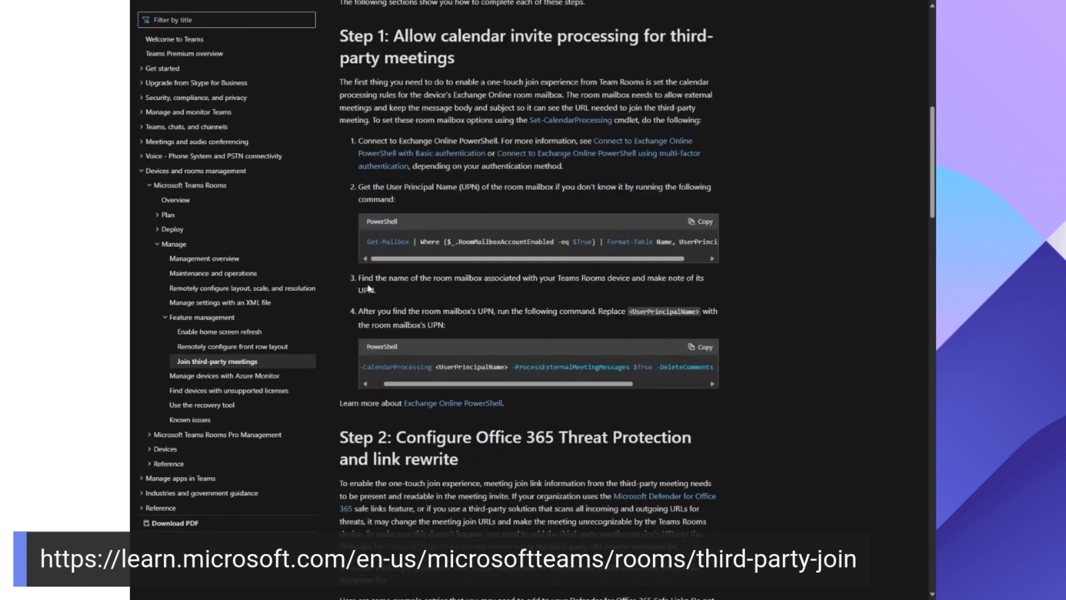
pyautogui.scroll(-3)
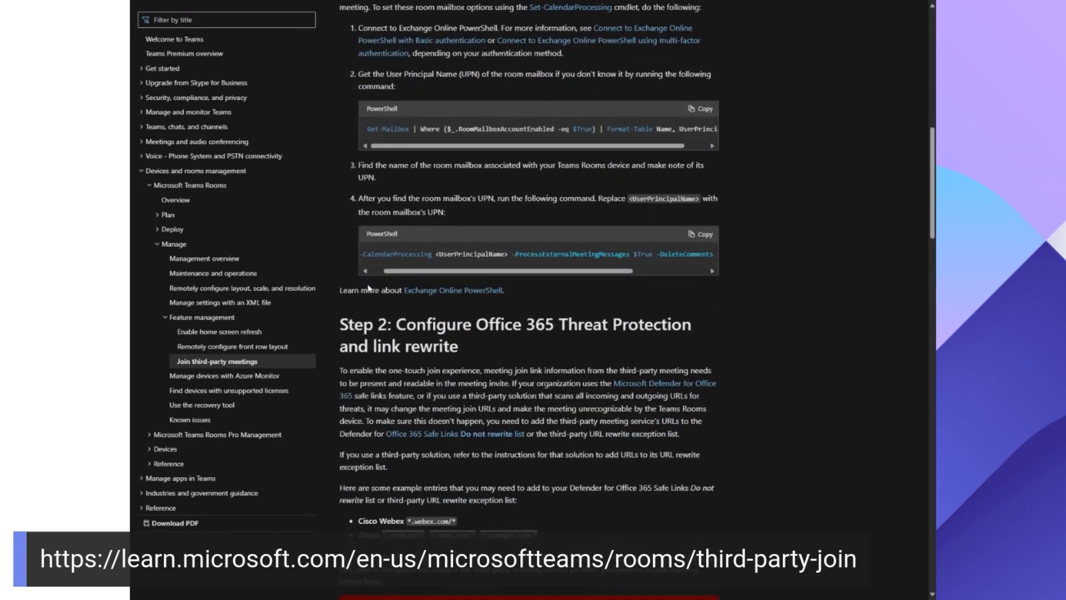
pyautogui.scroll(-3)
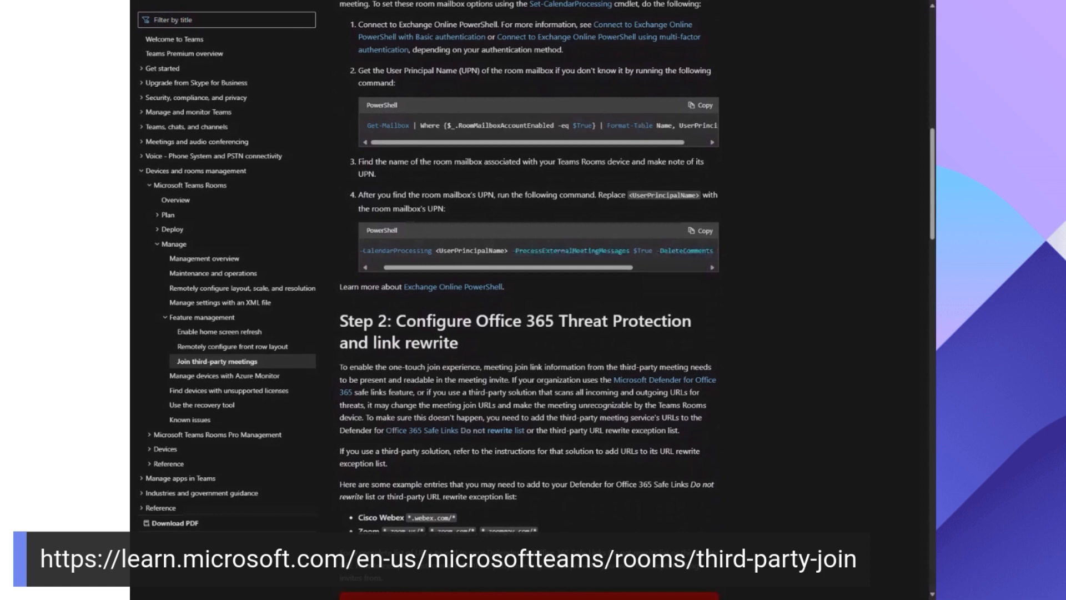
pyautogui.doubleClick(468, 250)
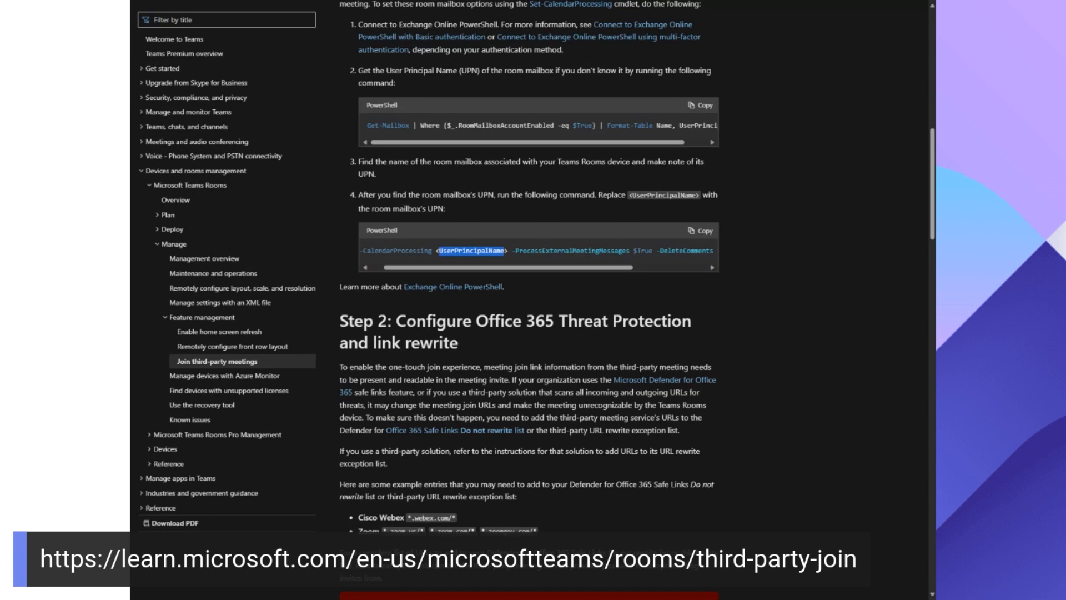
pyautogui.scroll(-3)
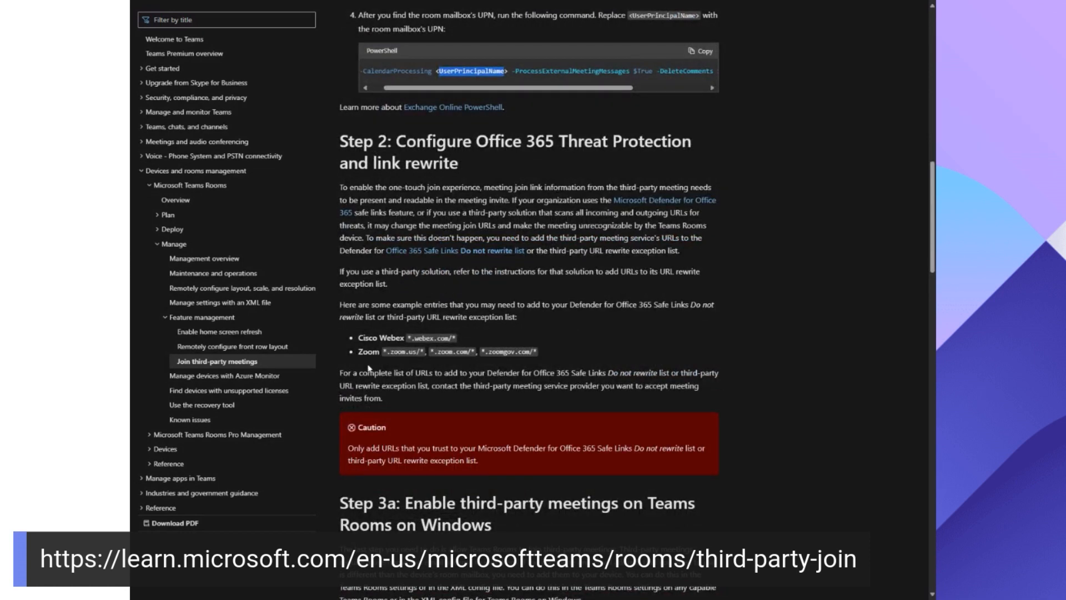
pyautogui.moveTo(390, 360)
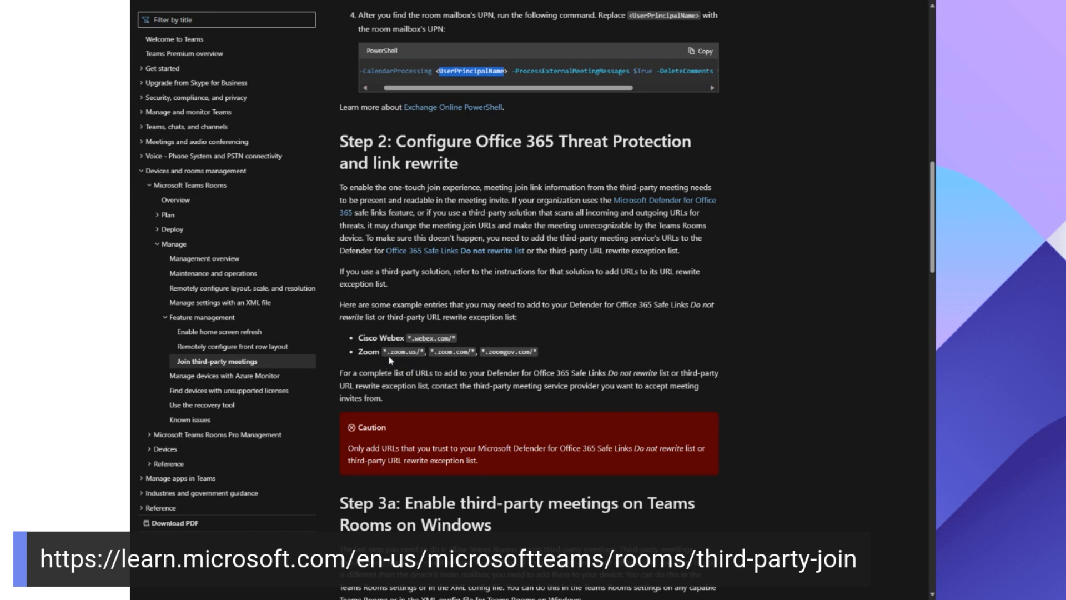
pyautogui.moveTo(390, 360)
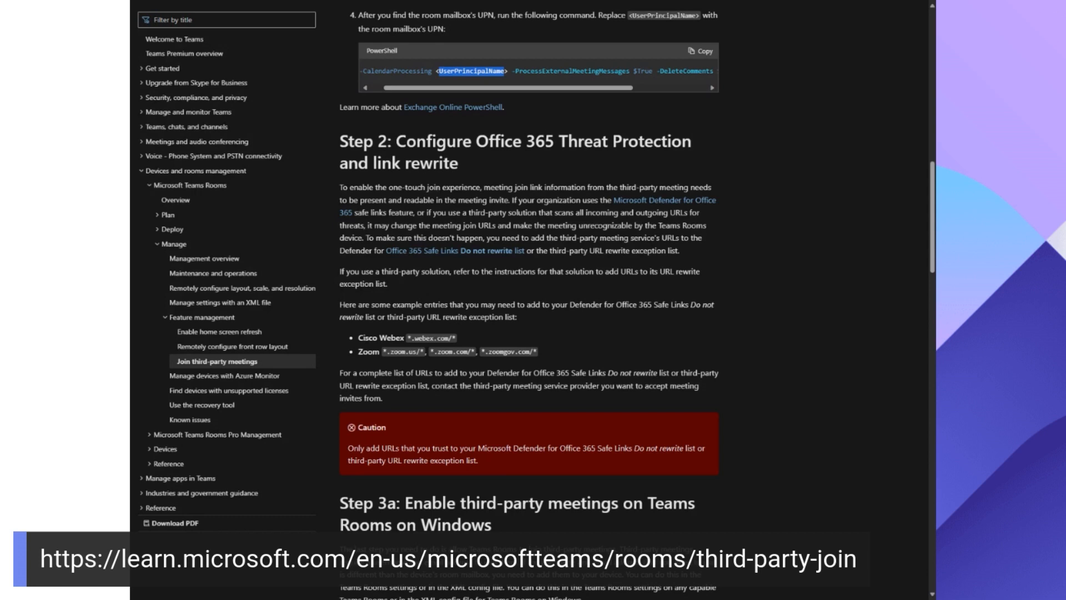
pyautogui.moveTo(387, 331)
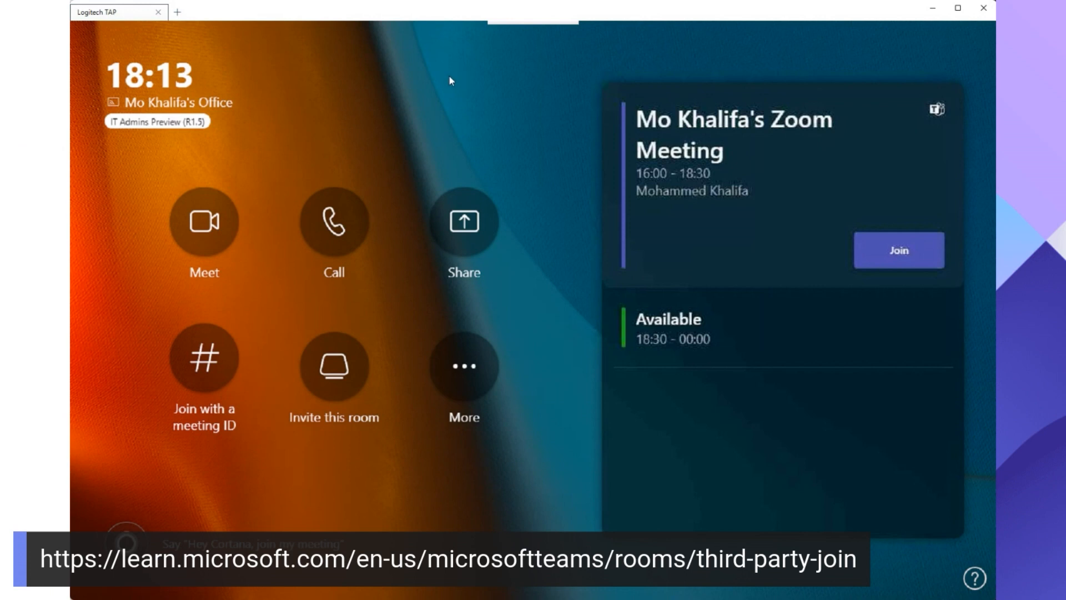
pyautogui.moveTo(423, 147)
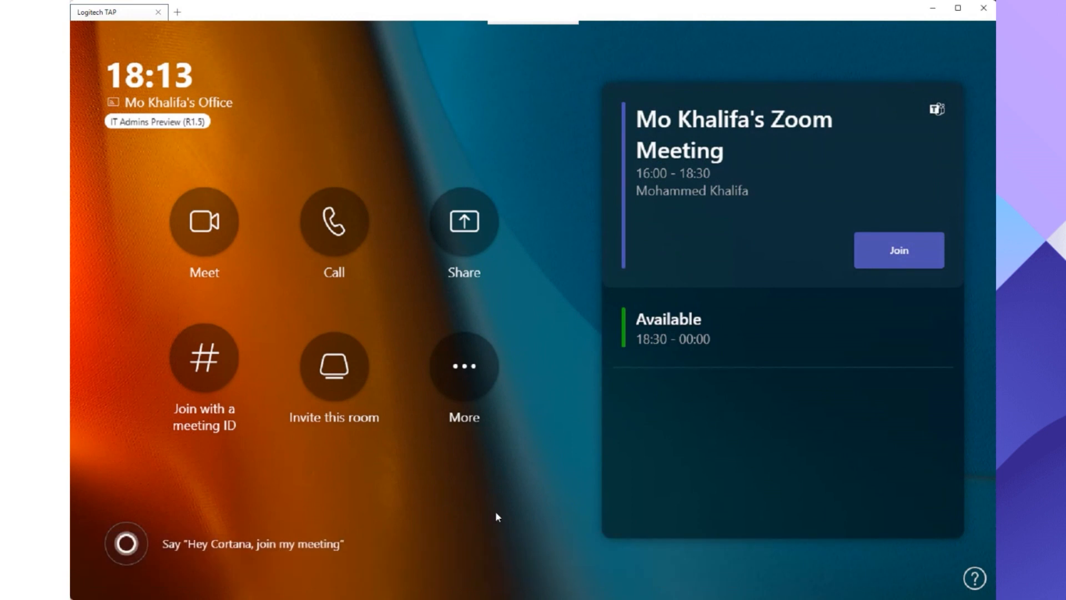
pyautogui.moveTo(498, 397)
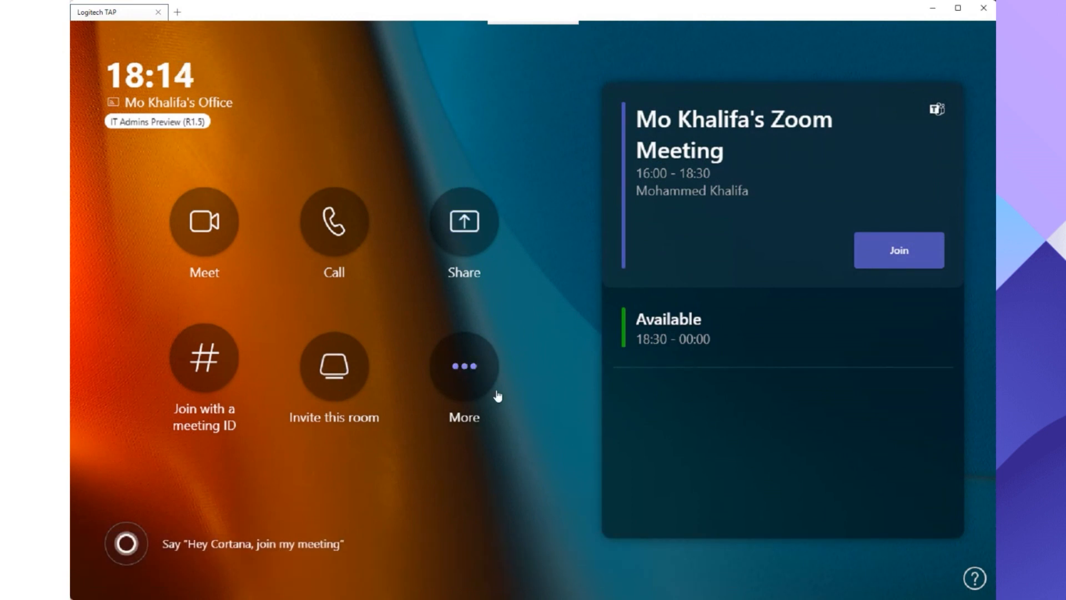
pyautogui.moveTo(479, 378)
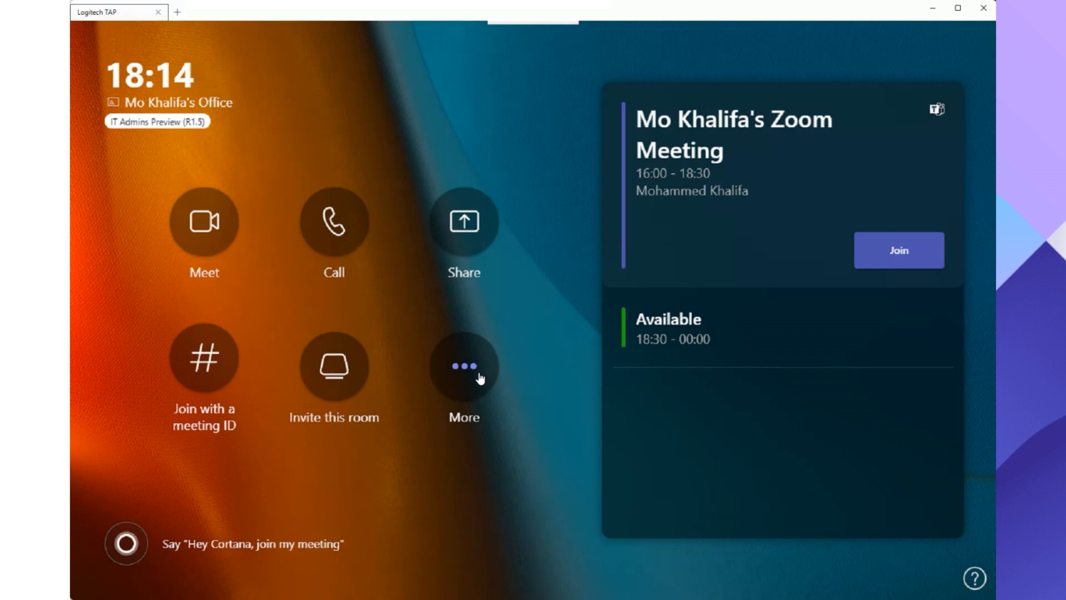
pyautogui.moveTo(480, 373)
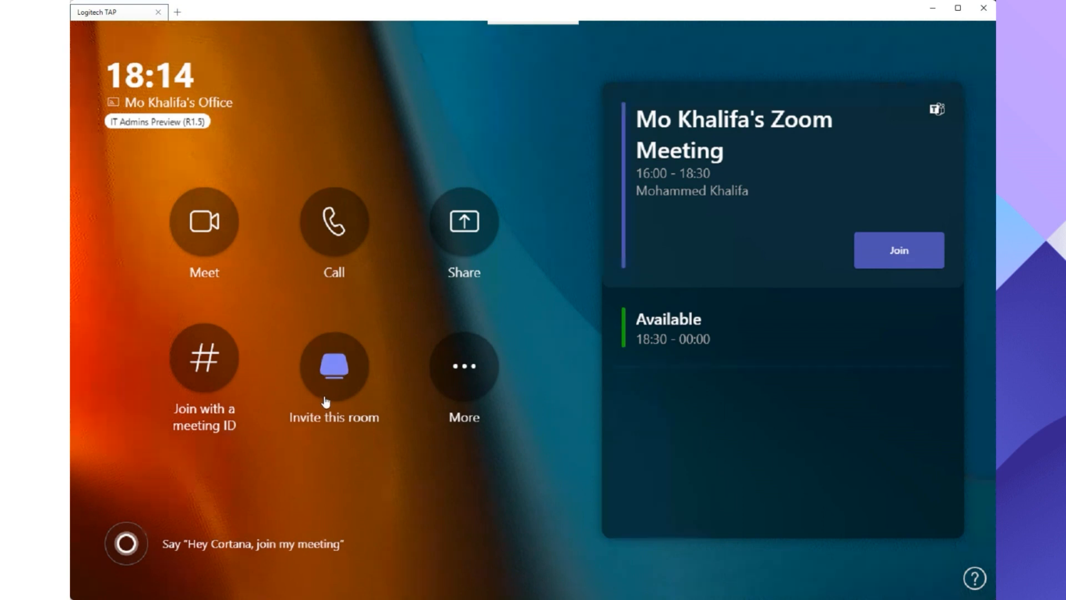
pyautogui.moveTo(409, 459)
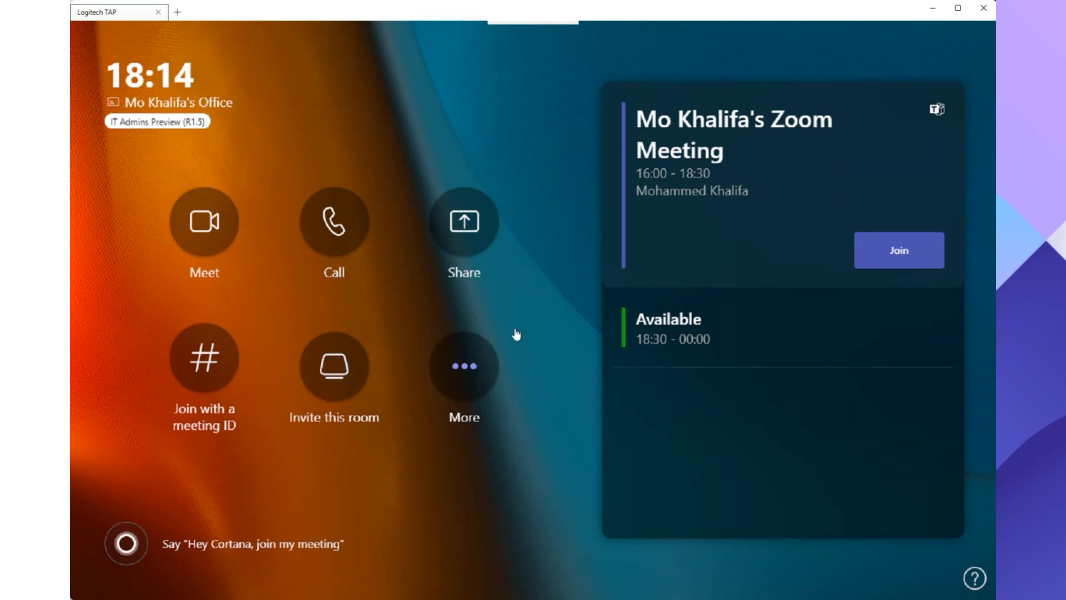
pyautogui.click(463, 368)
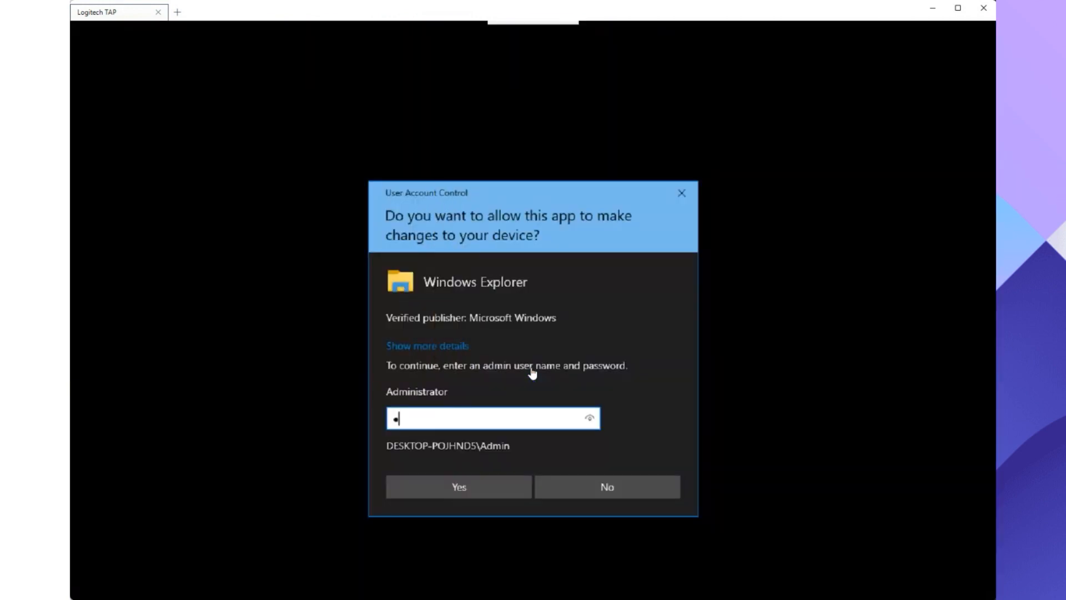
# Step: Confirm the administrator credentials in User Account Control to reach Settings
pyautogui.click(459, 486)
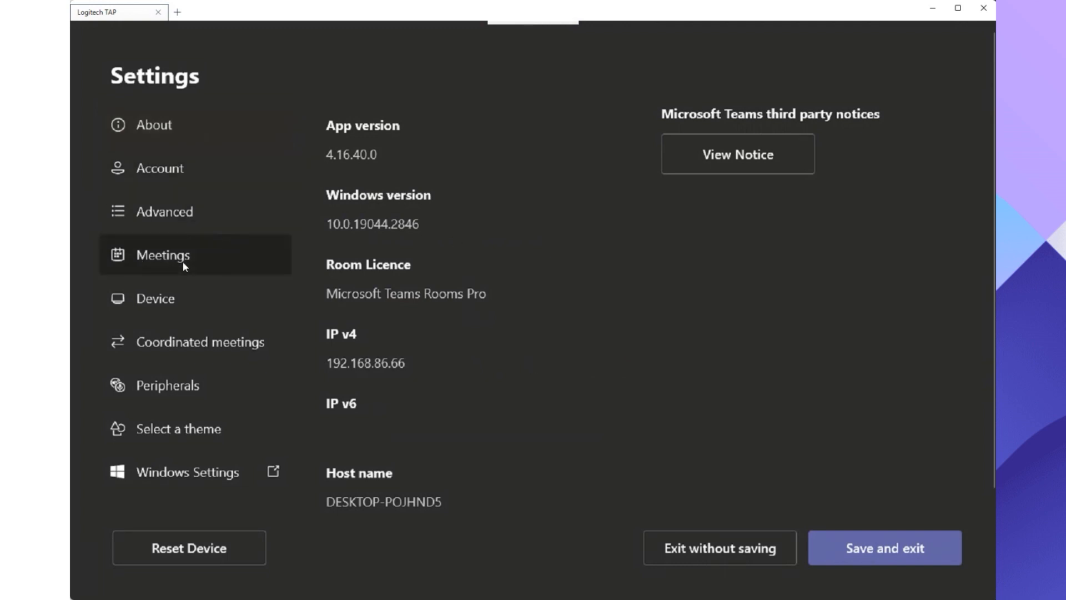
# Step: Keep Cisco Webex and Zoom enabled with 'Join with room info' in Meetings, then save and exit
pyautogui.click(162, 255)
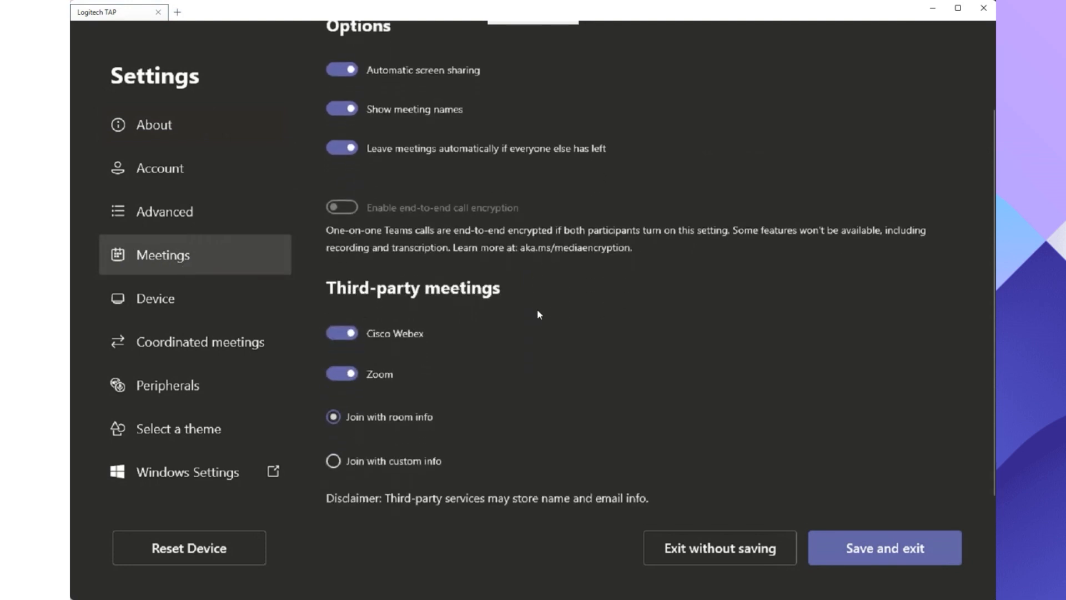
pyautogui.moveTo(321, 288)
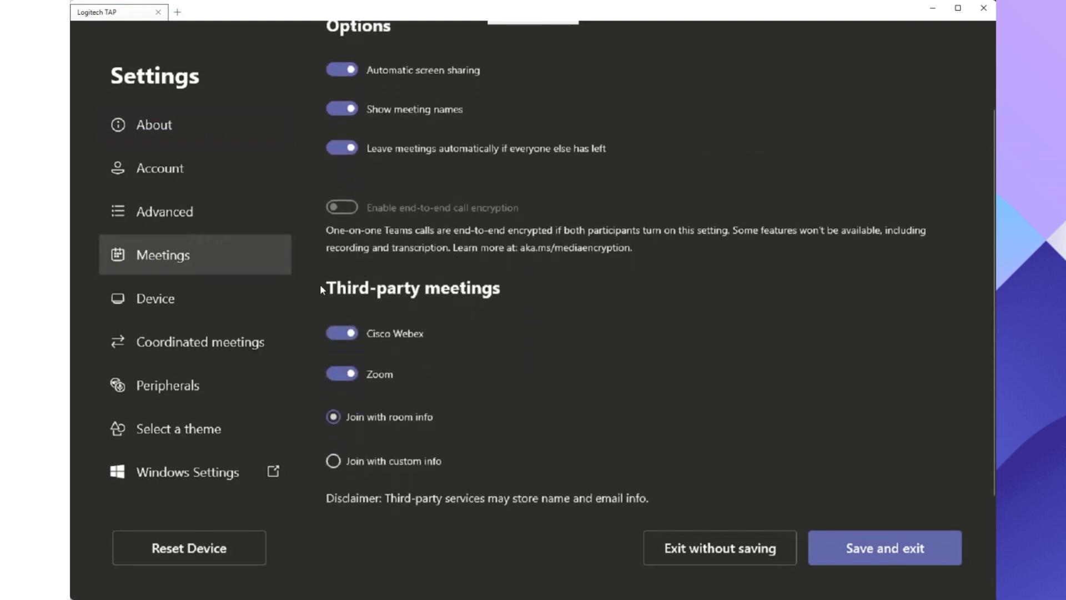
pyautogui.moveTo(512, 308)
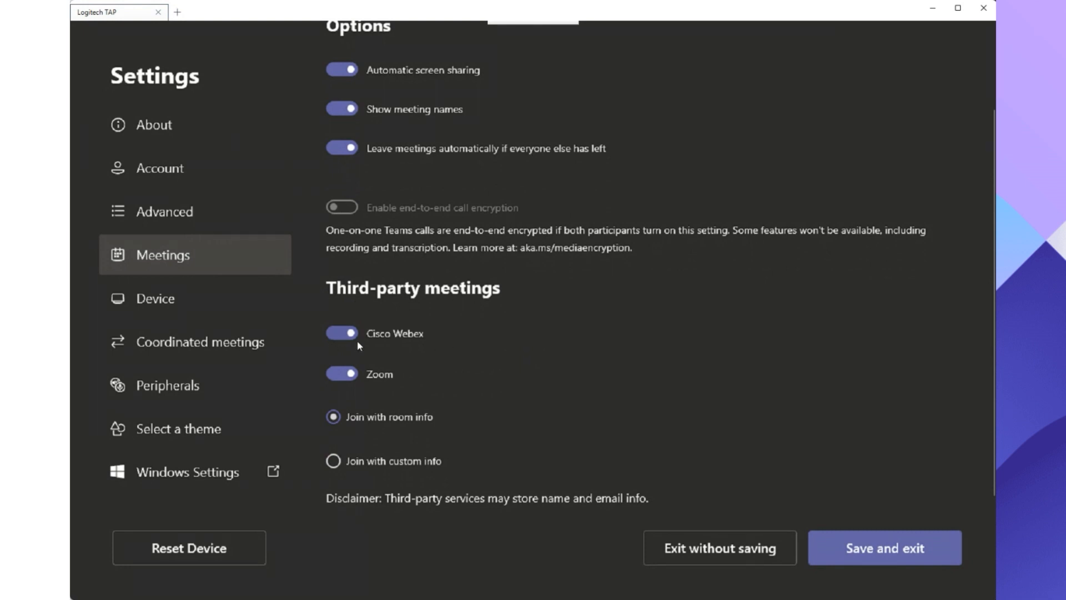
pyautogui.click(341, 333)
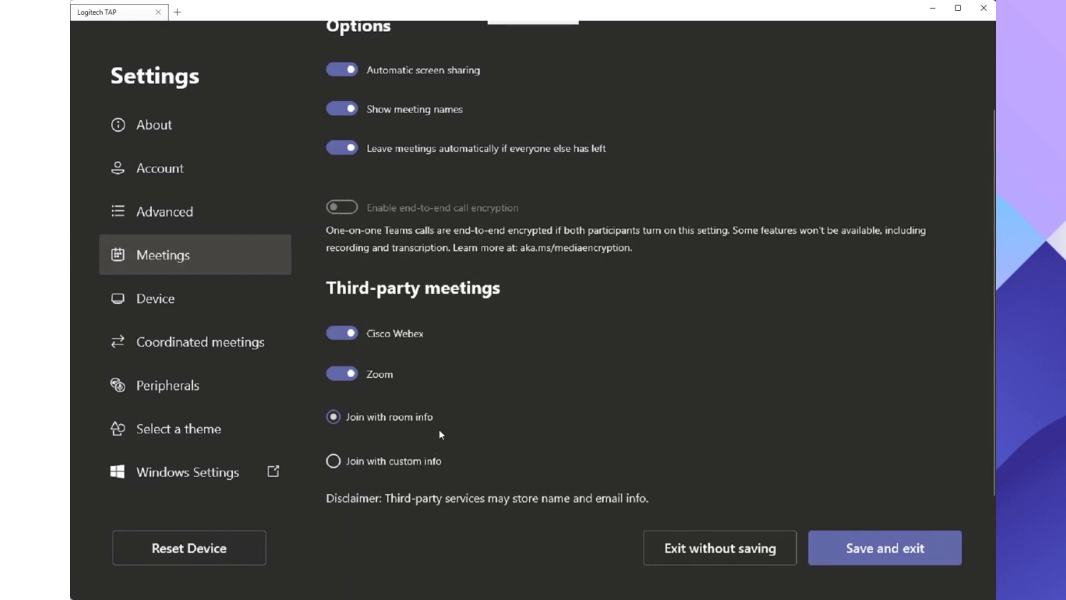
pyautogui.moveTo(423, 429)
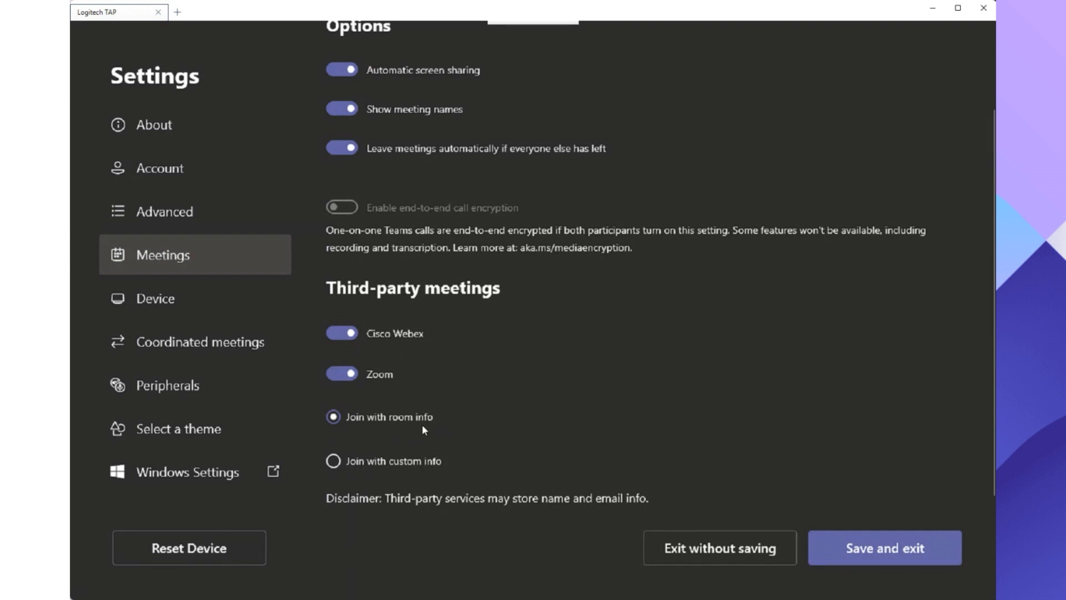
pyautogui.moveTo(420, 422)
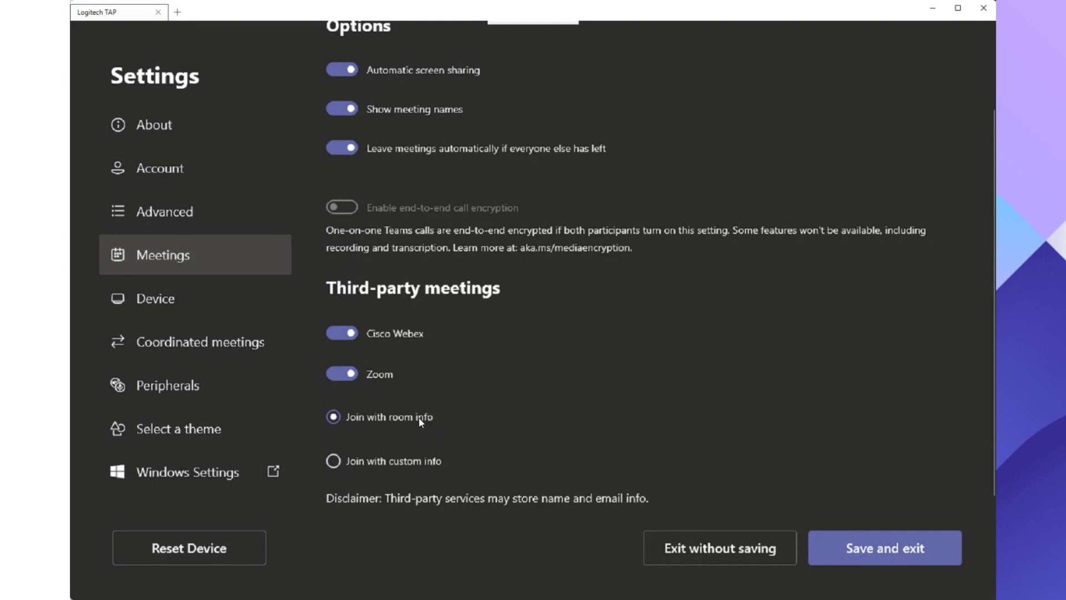
pyautogui.moveTo(901, 547)
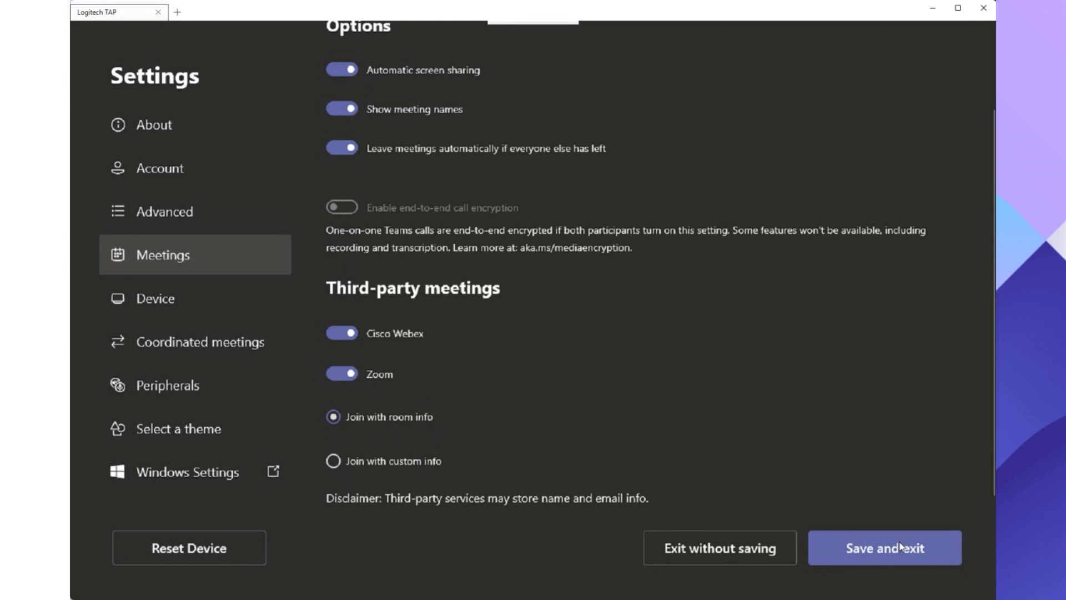
pyautogui.click(884, 548)
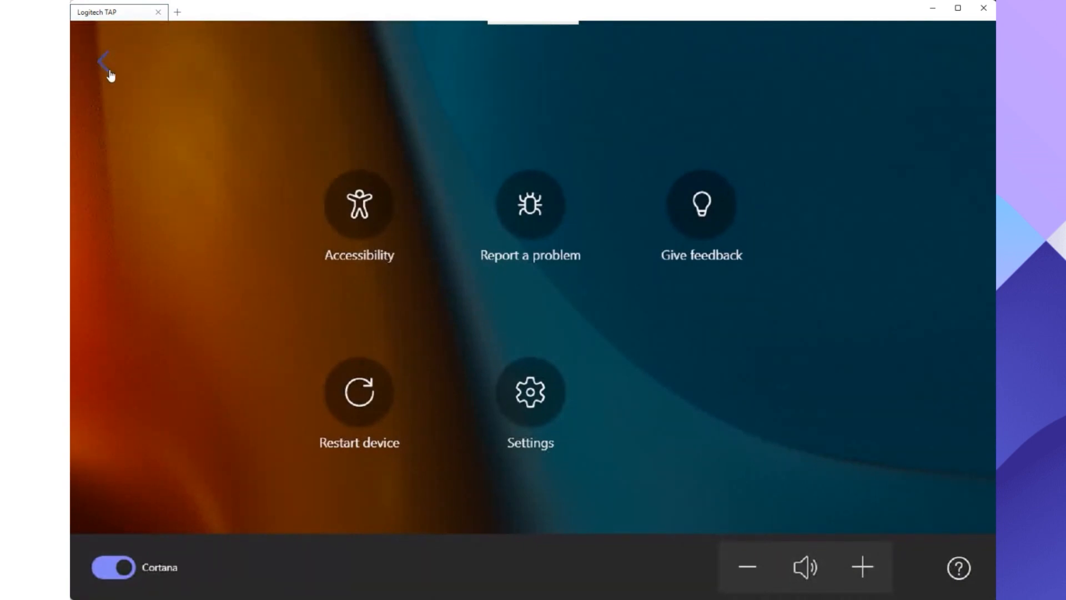
# Step: Go back from More to the home screen listing Mo Khalifa's Zoom Meeting with Join
pyautogui.click(103, 60)
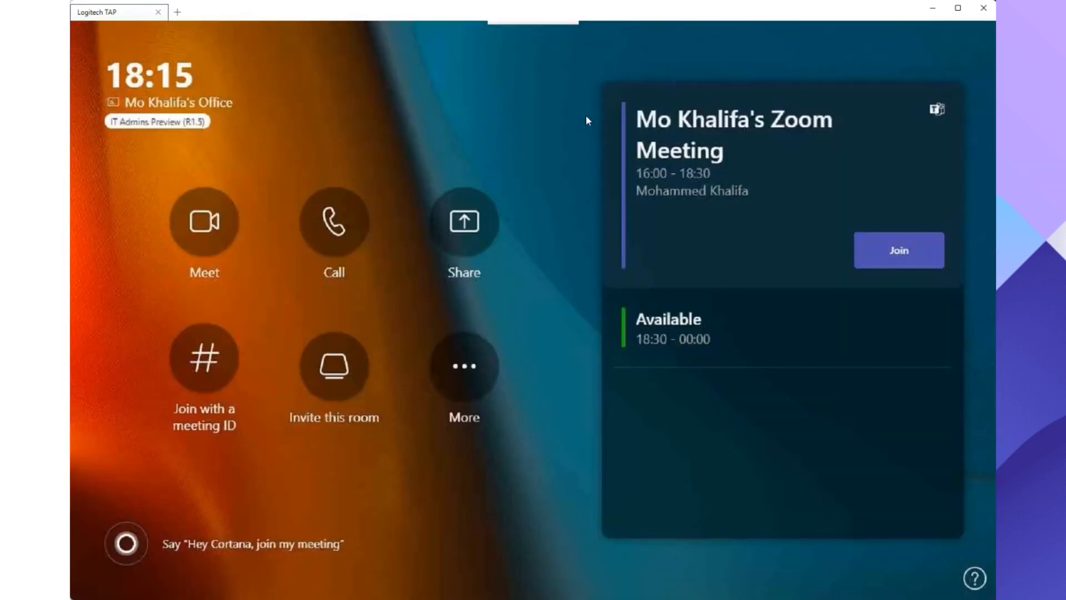
pyautogui.moveTo(148, 77)
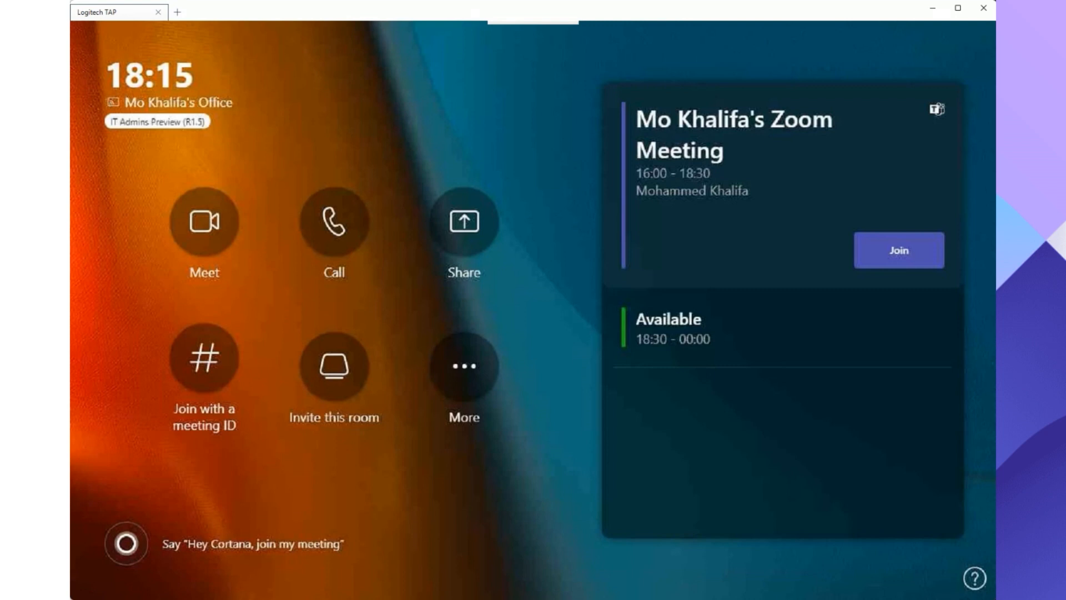
pyautogui.moveTo(188, 117)
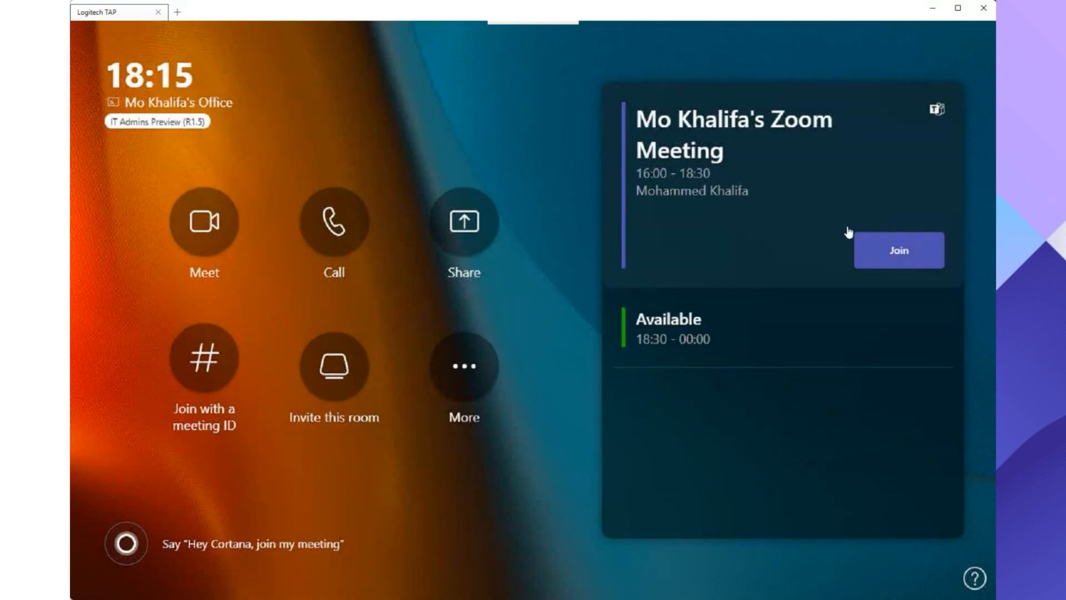
pyautogui.moveTo(859, 207)
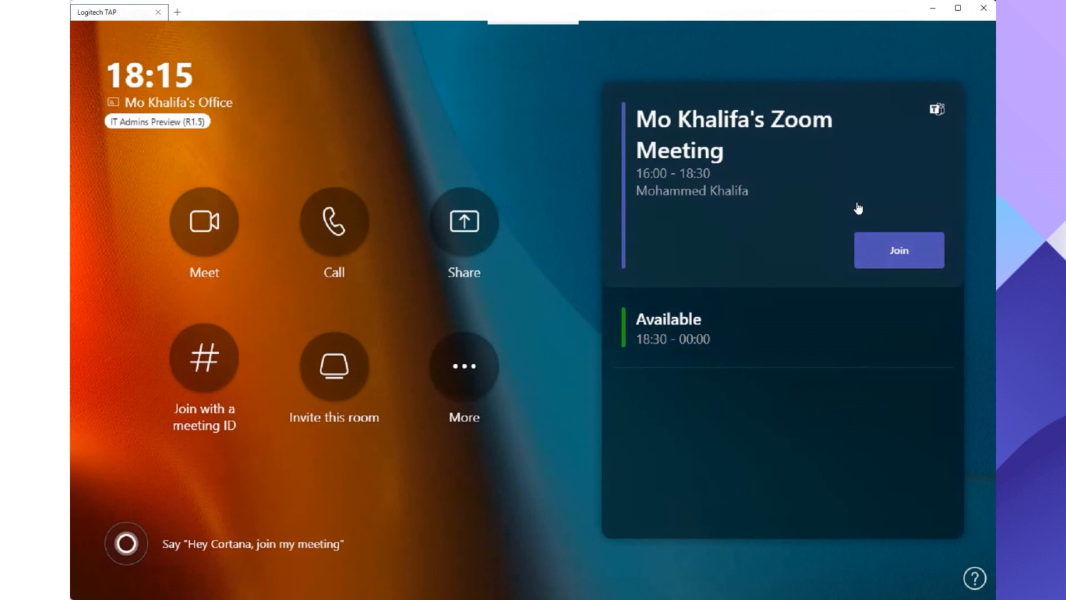
pyautogui.moveTo(897, 253)
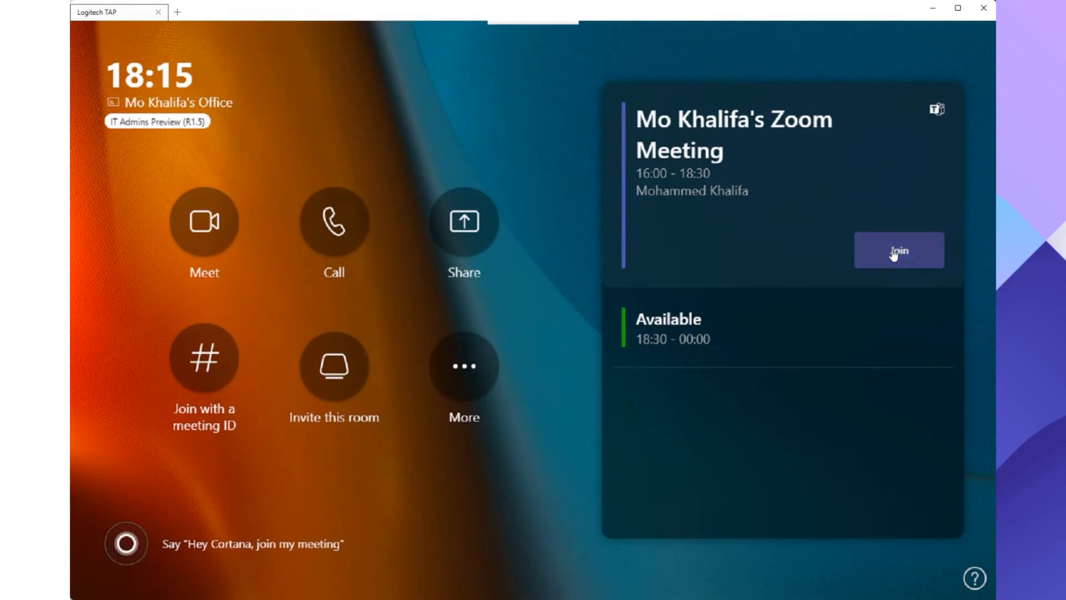